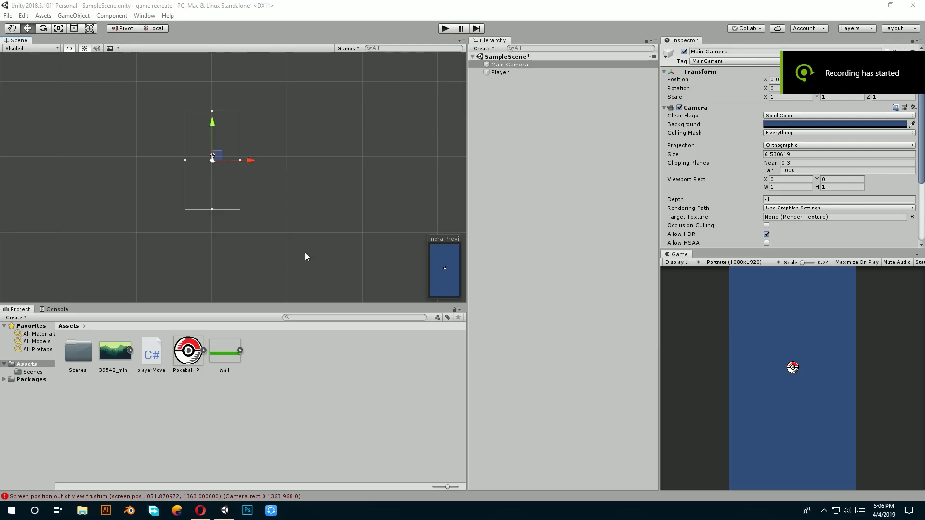
{"action": "mouse_move", "coordinate": [480, 294]}
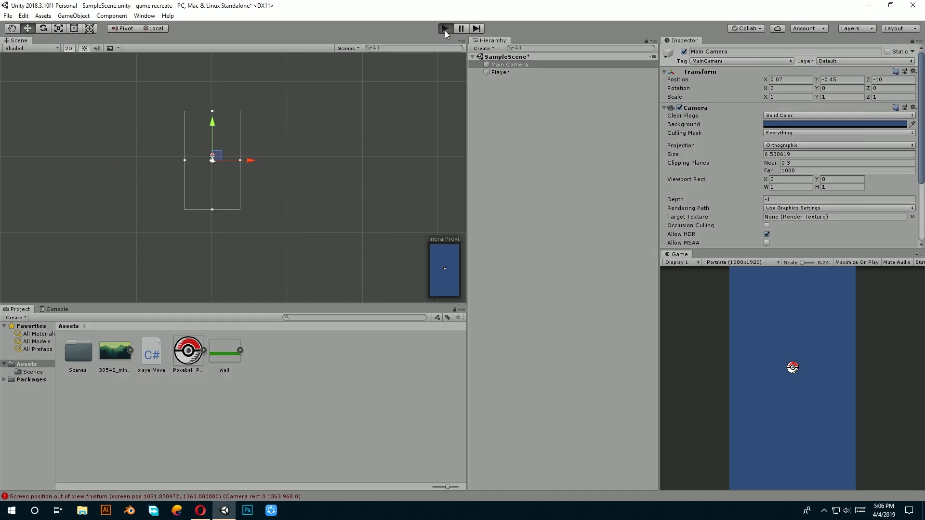
Test-run the scene briefly, then drag the Wall sprite into the scene as a wall piece.
{"action": "left_click", "coordinate": [443, 28]}
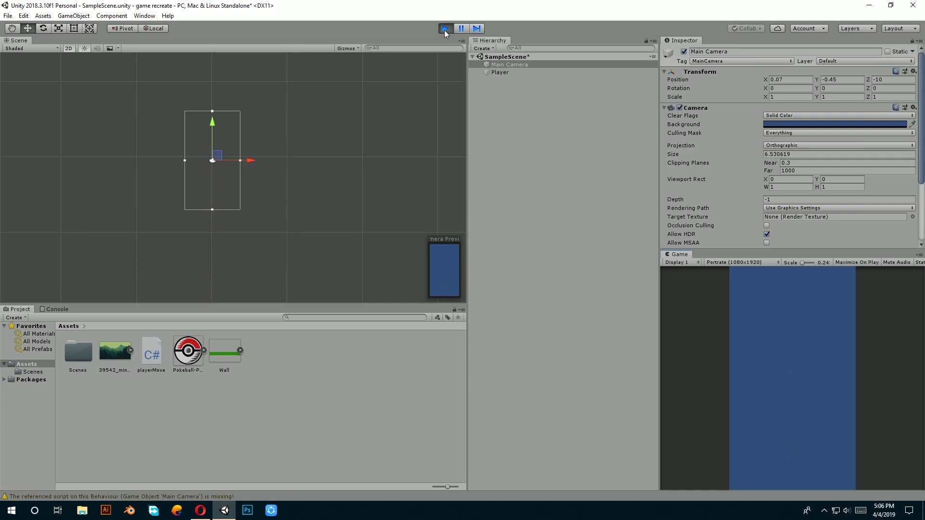
{"action": "left_click", "coordinate": [444, 28]}
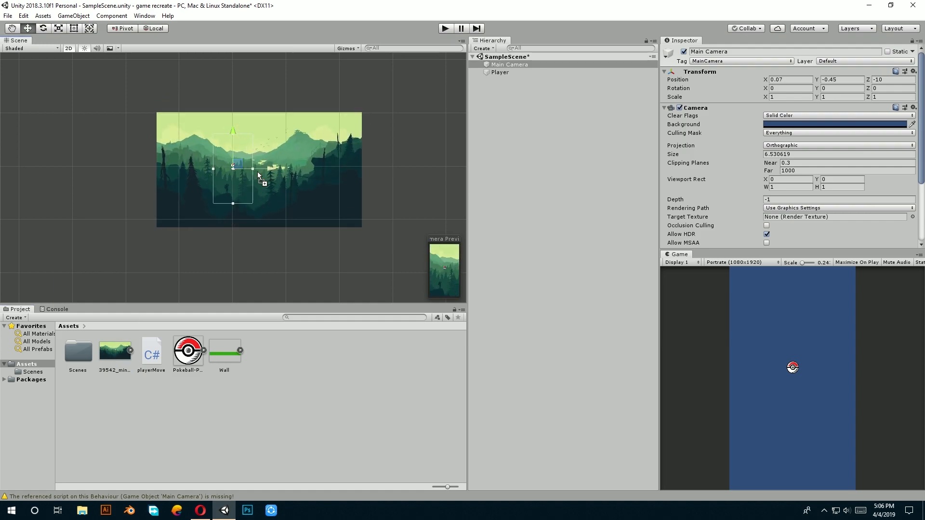
{"action": "left_click", "coordinate": [224, 351]}
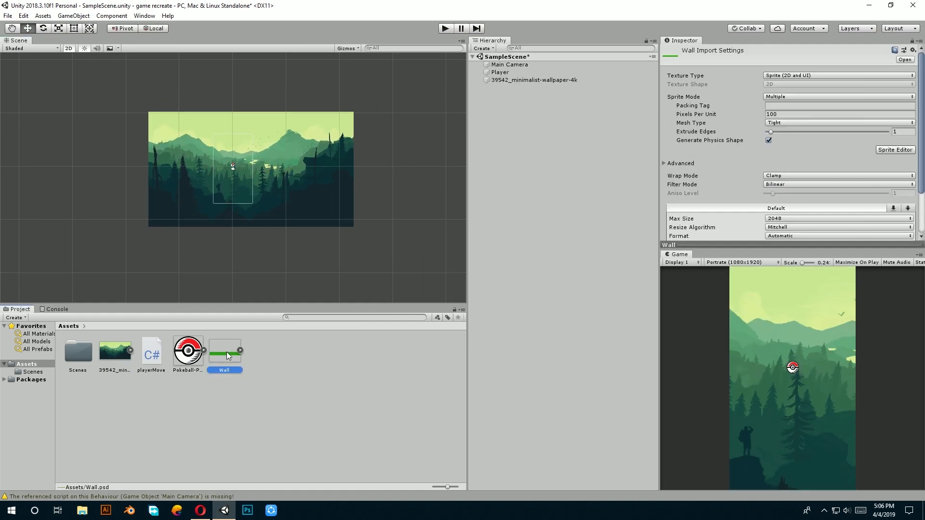
{"action": "left_click_drag", "start_coordinate": [225, 351], "coordinate": [236, 234]}
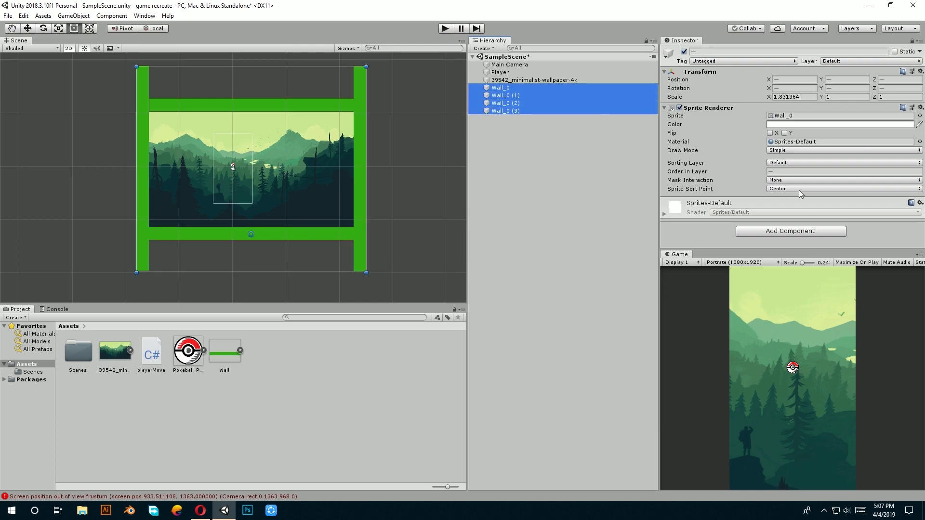
Give the four walls Box Collider 2D components and the Player a circle collider.
{"action": "left_click", "coordinate": [790, 231]}
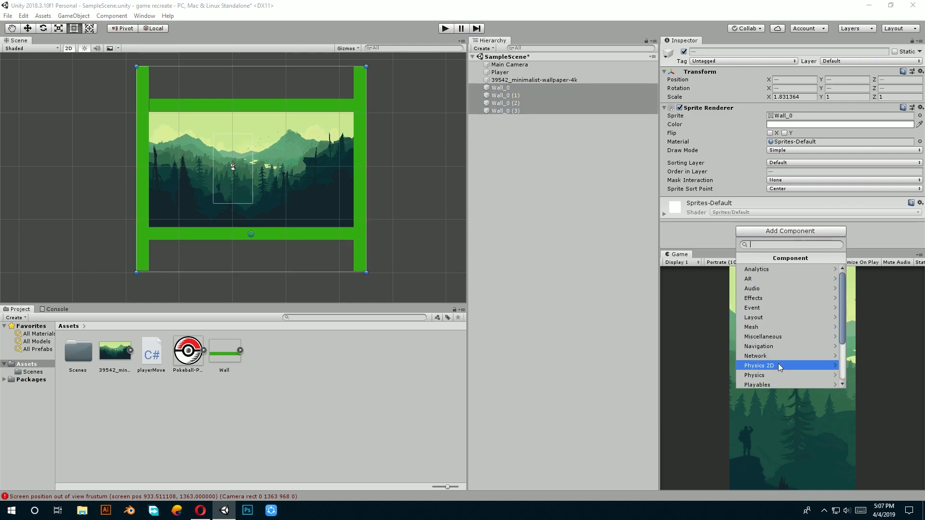
{"action": "left_click", "coordinate": [759, 365]}
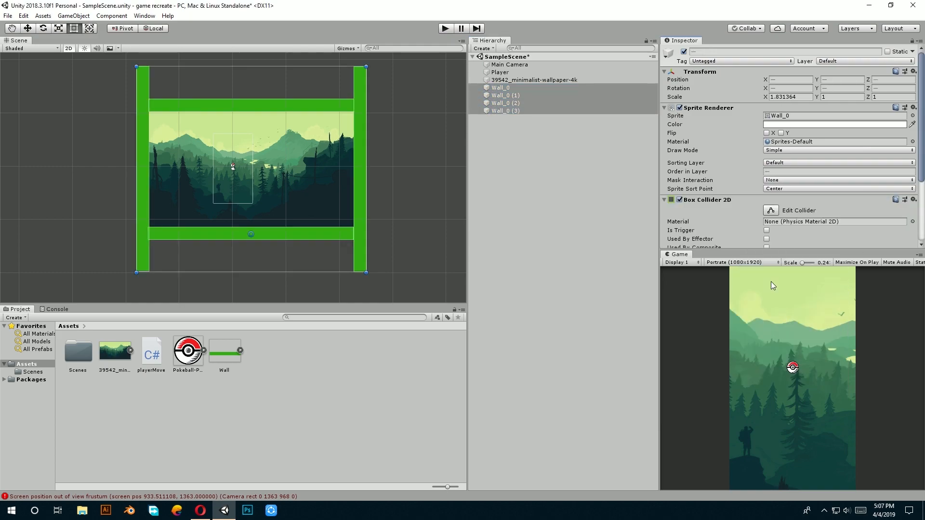
{"action": "left_click", "coordinate": [500, 71]}
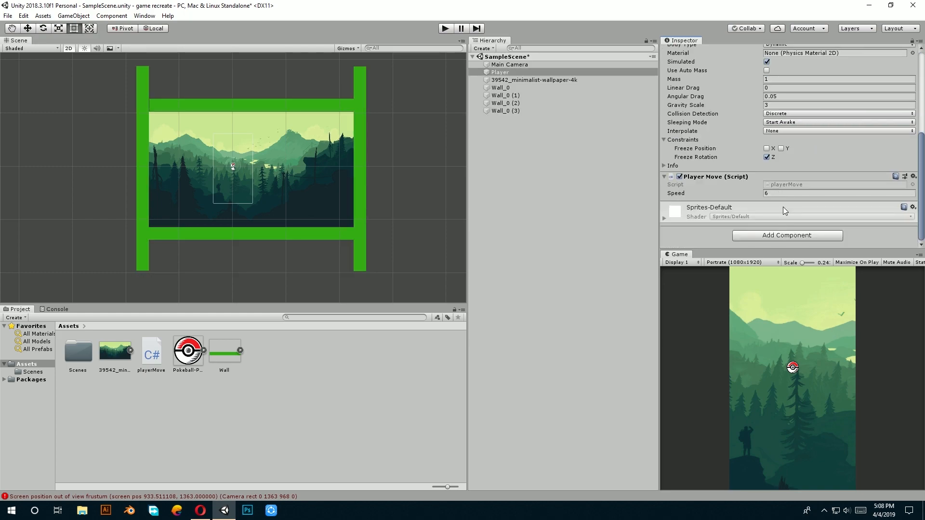
{"action": "left_click", "coordinate": [787, 235]}
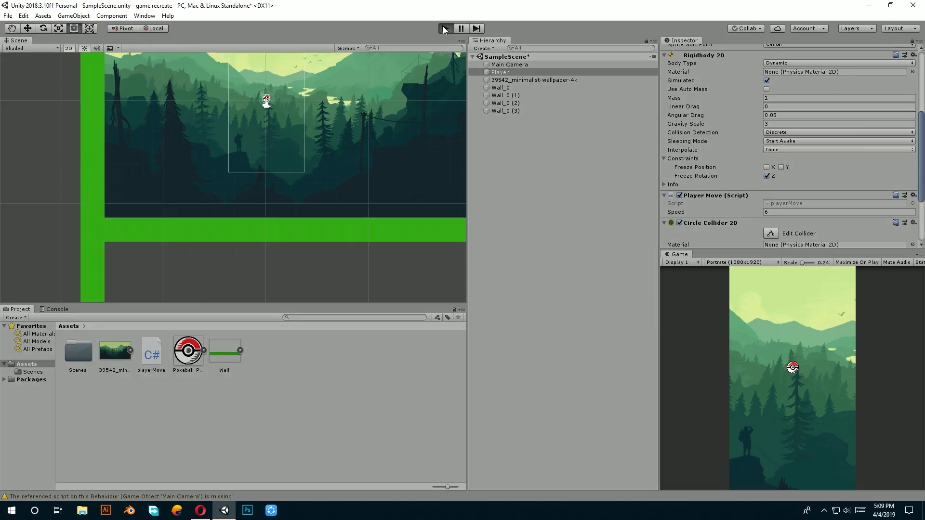
{"action": "left_click", "coordinate": [442, 28]}
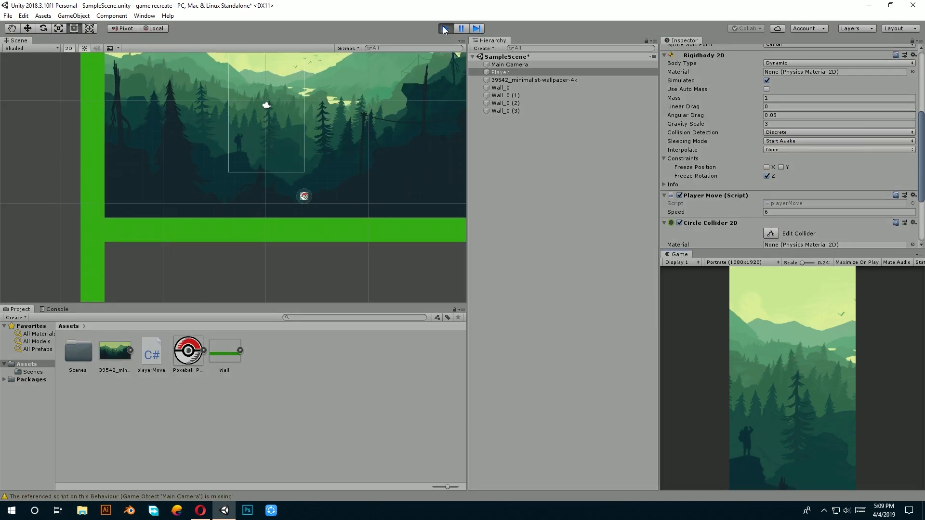
{"action": "left_click", "coordinate": [442, 27]}
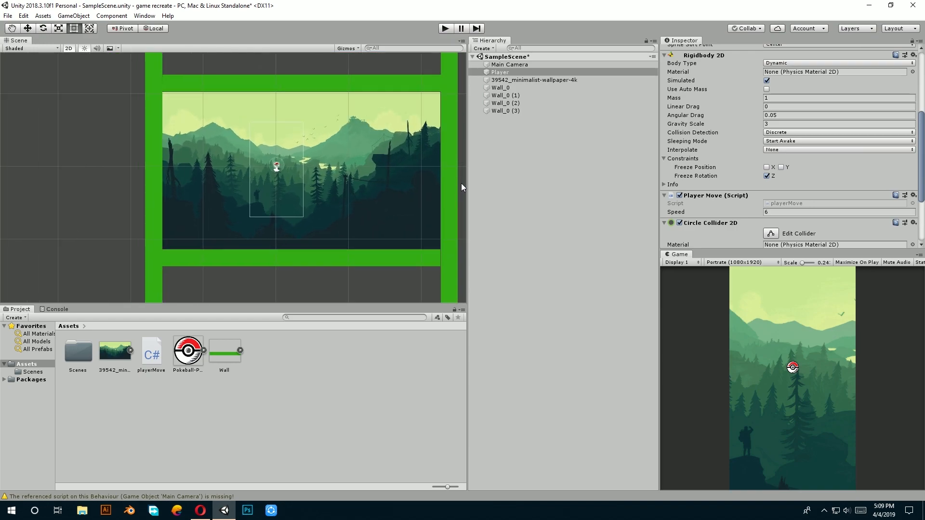
Create a new script named playerfollowScript and attach it to the Main Camera.
{"action": "left_click", "coordinate": [509, 64]}
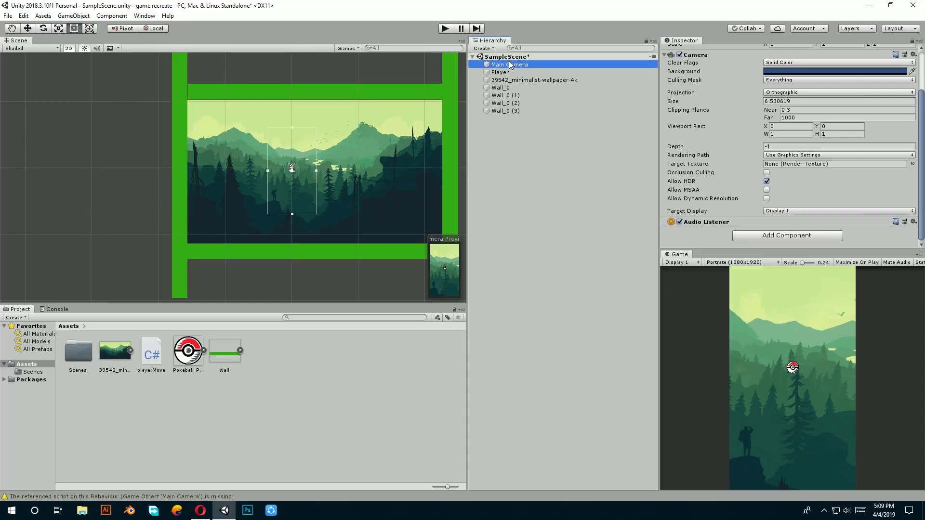
{"action": "left_click", "coordinate": [787, 235]}
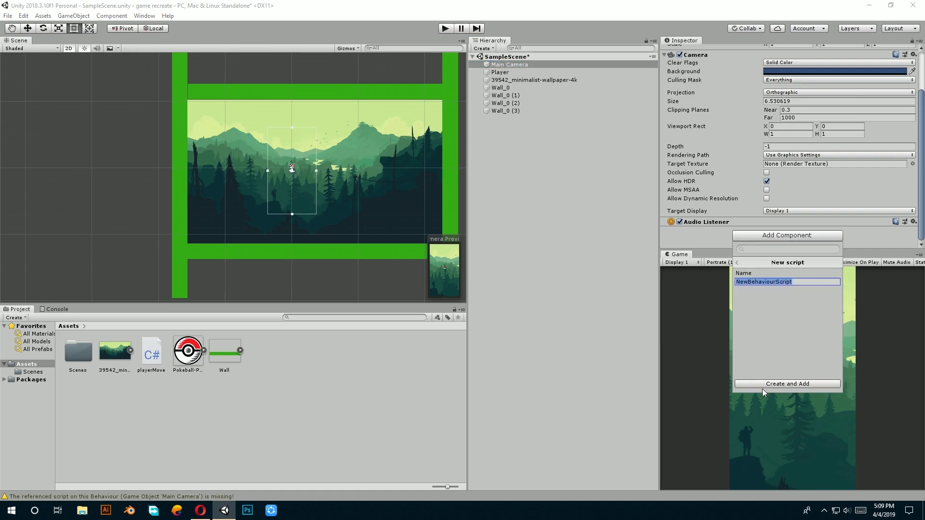
{"action": "type", "text": "P"}
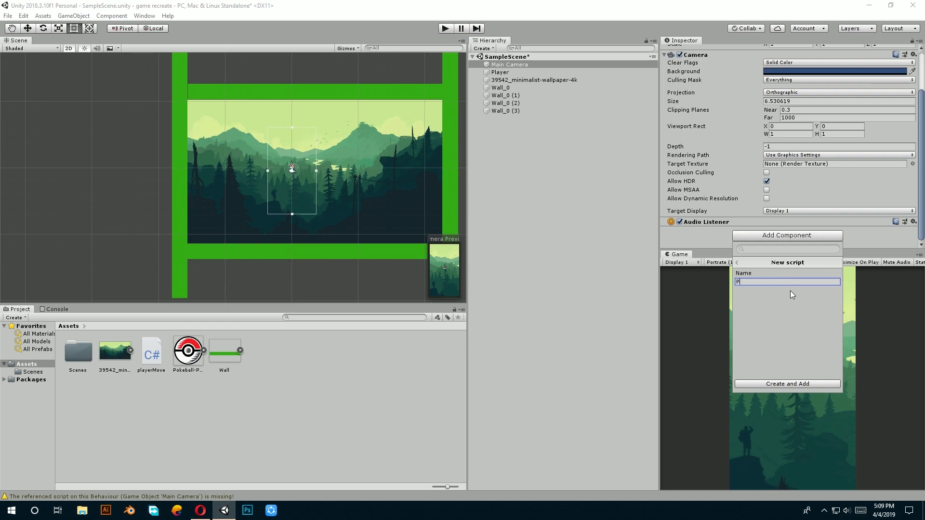
{"action": "type", "text": "laye"}
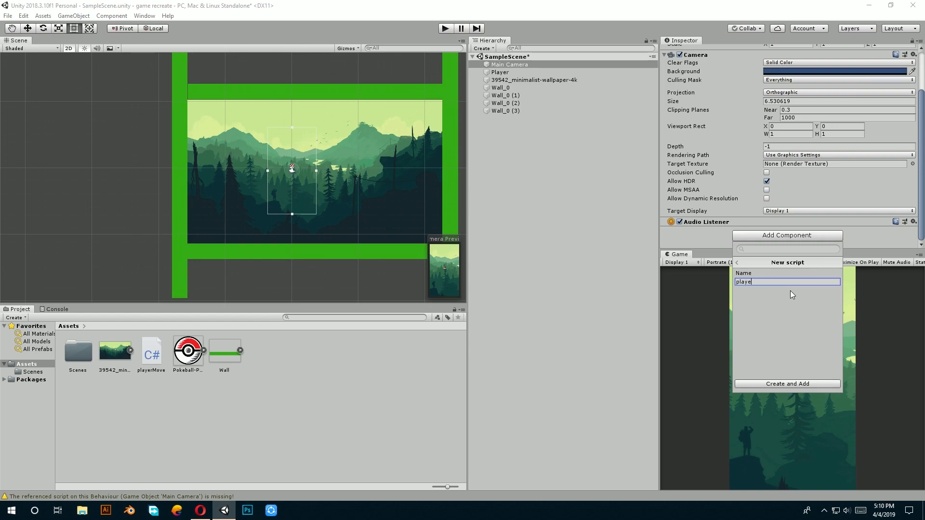
{"action": "left_click", "coordinate": [787, 384]}
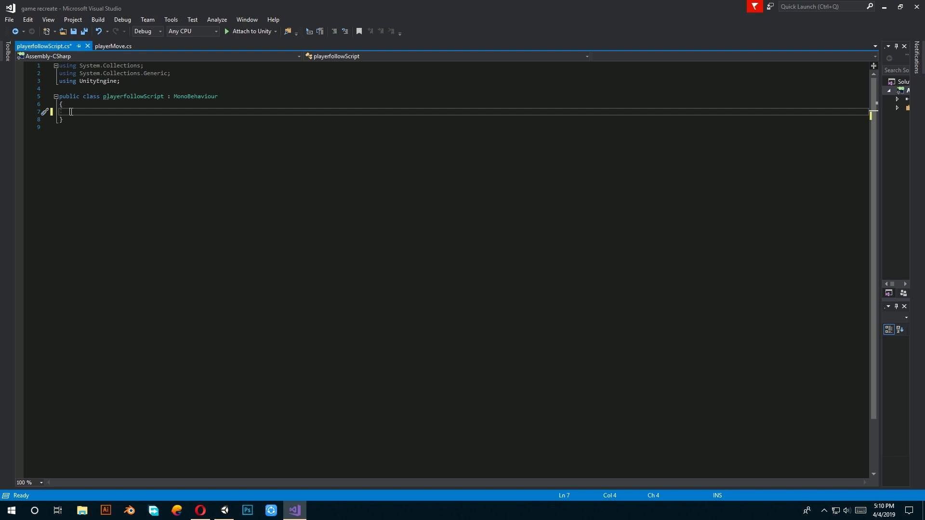
Declare a public Transform field named target in the playerfollowScript class.
{"action": "type", "text": "p"}
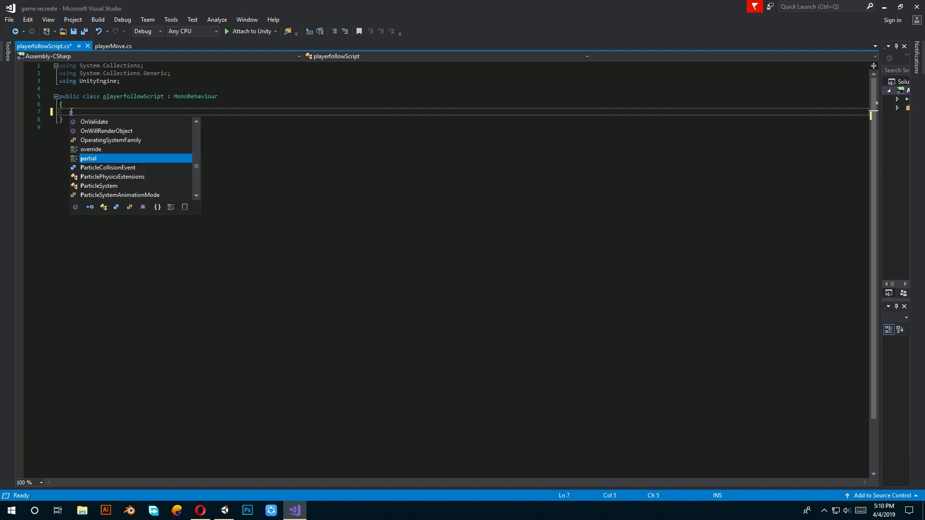
{"action": "type", "text": "public Transfo"}
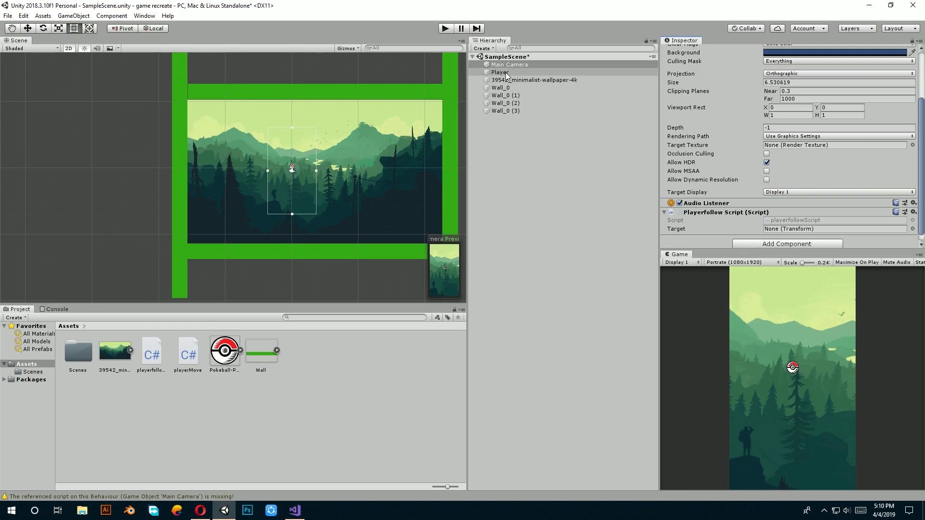
{"action": "left_click", "coordinate": [500, 72]}
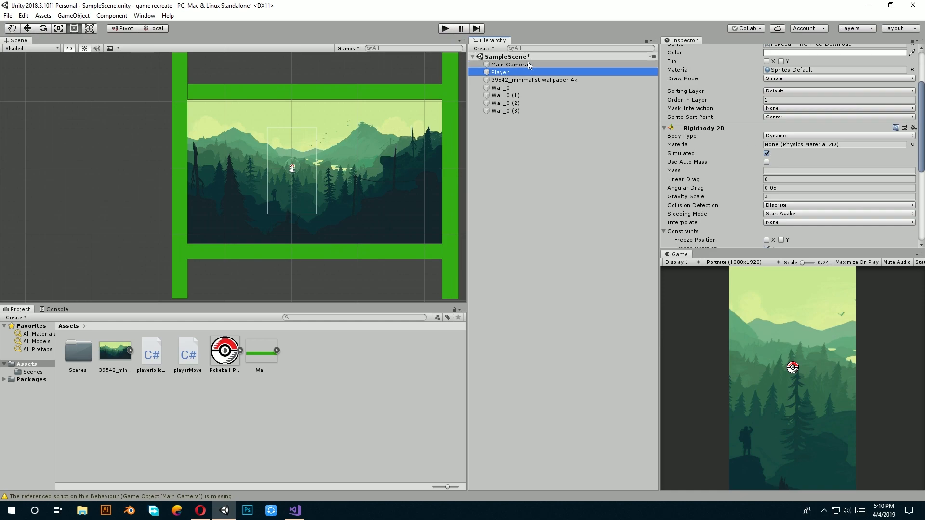
{"action": "left_click", "coordinate": [509, 64]}
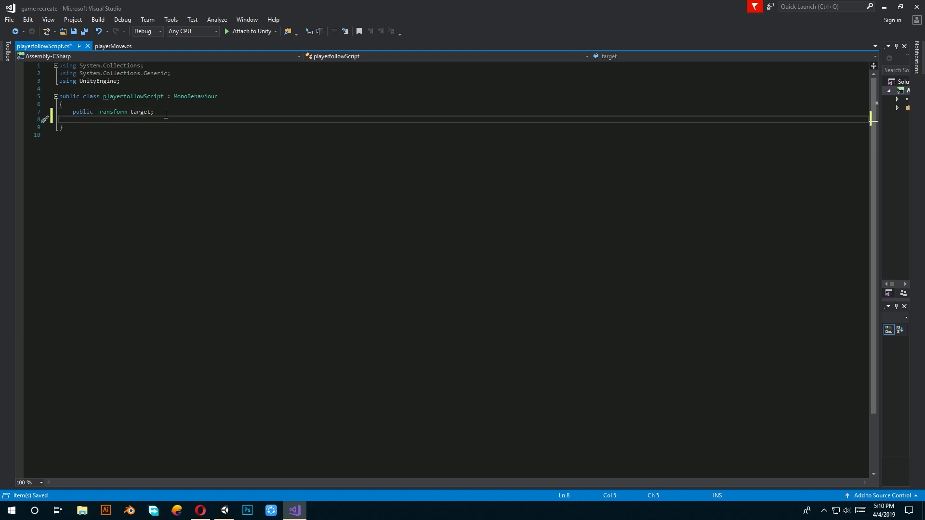
Write Update to set transform.position to new Vector3(target.position.x, target.position.y, transform.position.z).
{"action": "type", "text": "void"}
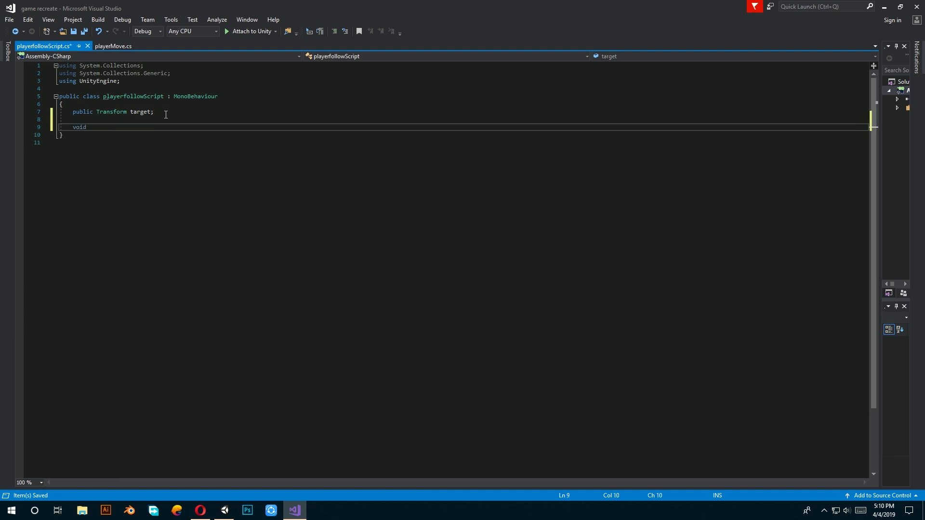
{"action": "type", "text": "rivate void Update()"}
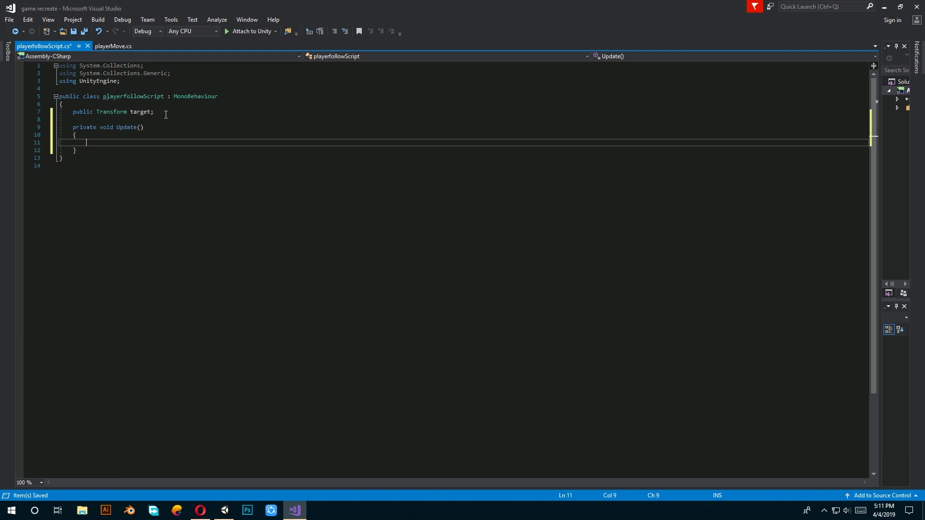
{"action": "type", "text": "transform./"}
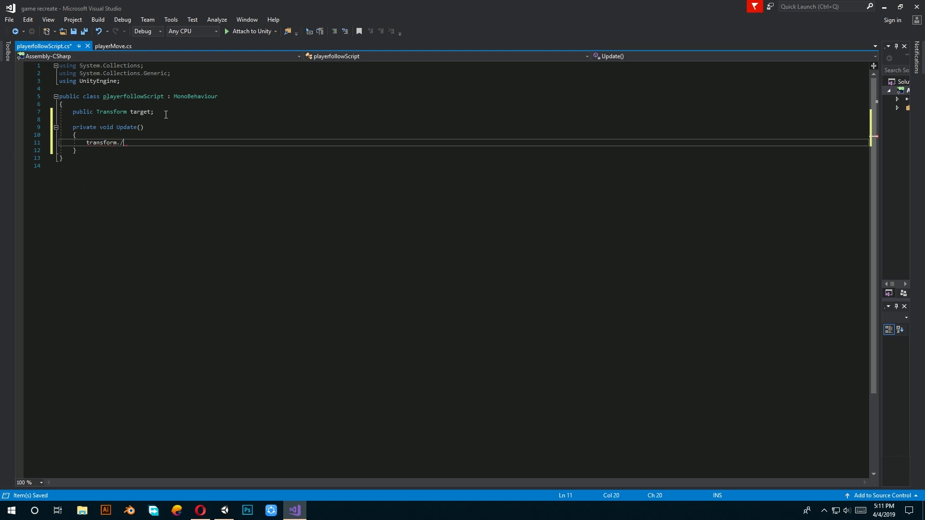
{"action": "type", "text": "position = new"}
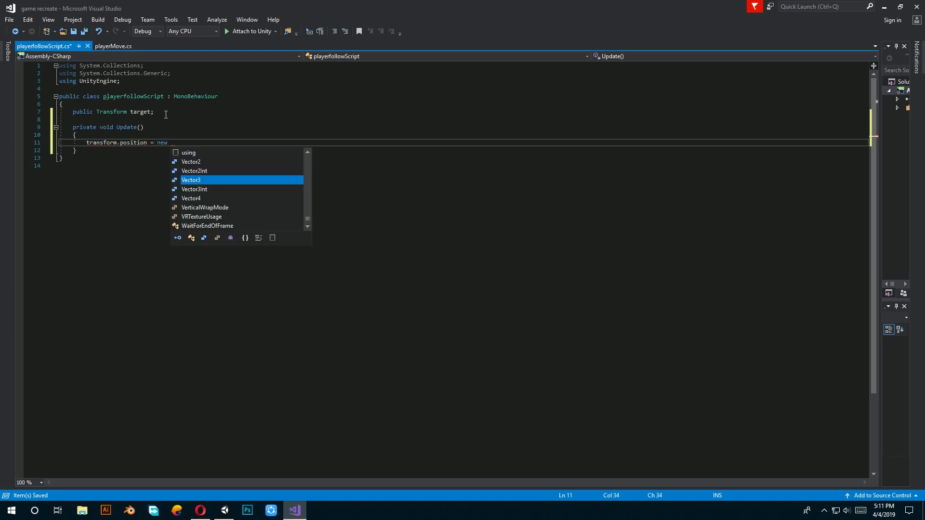
{"action": "type", "text": "Vector3(T"}
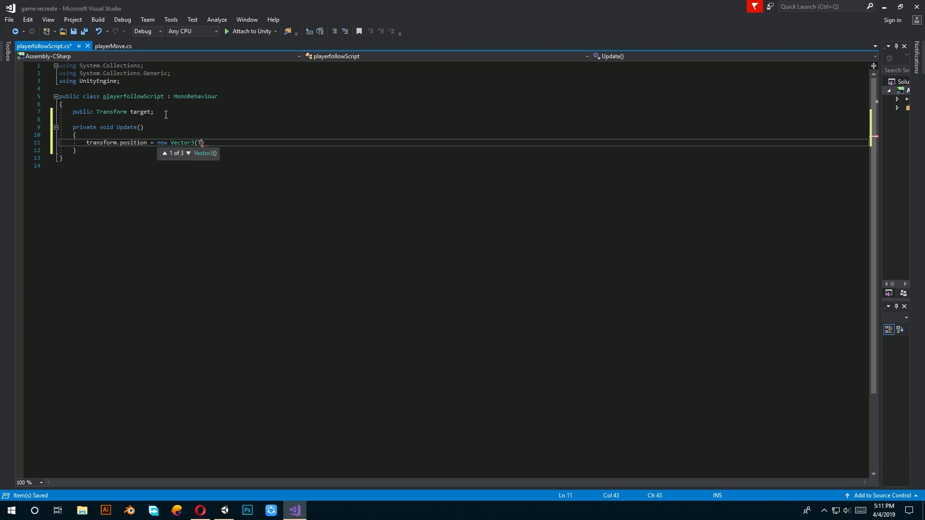
{"action": "type", "text": "arg"}
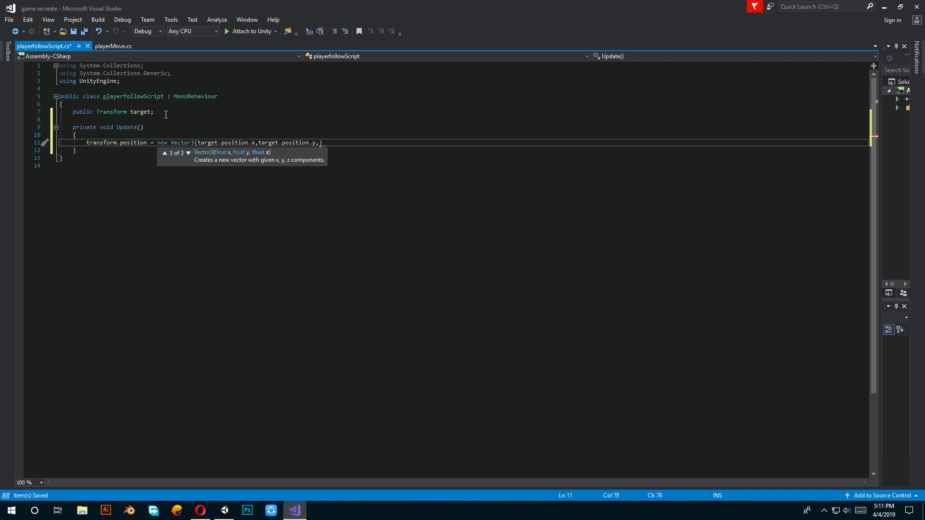
{"action": "type", "text": "transform.position."}
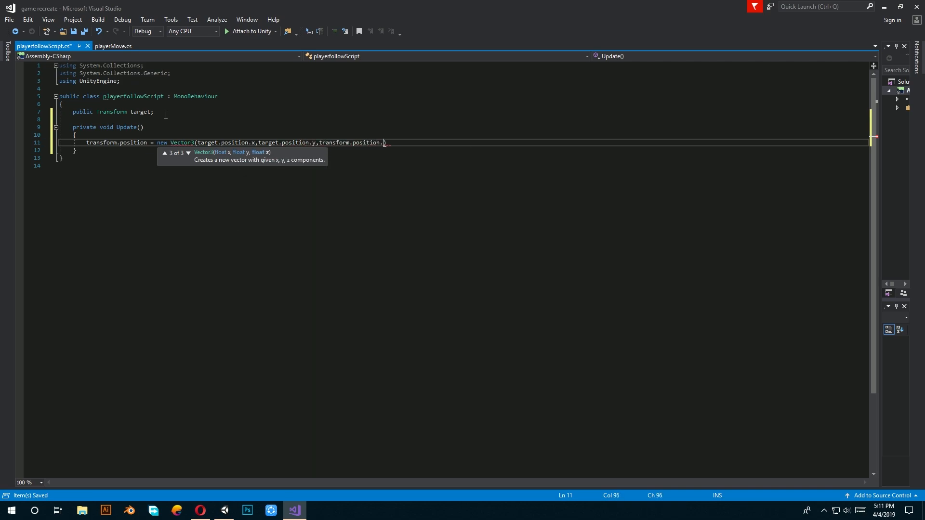
{"action": "type", "text": "z);"}
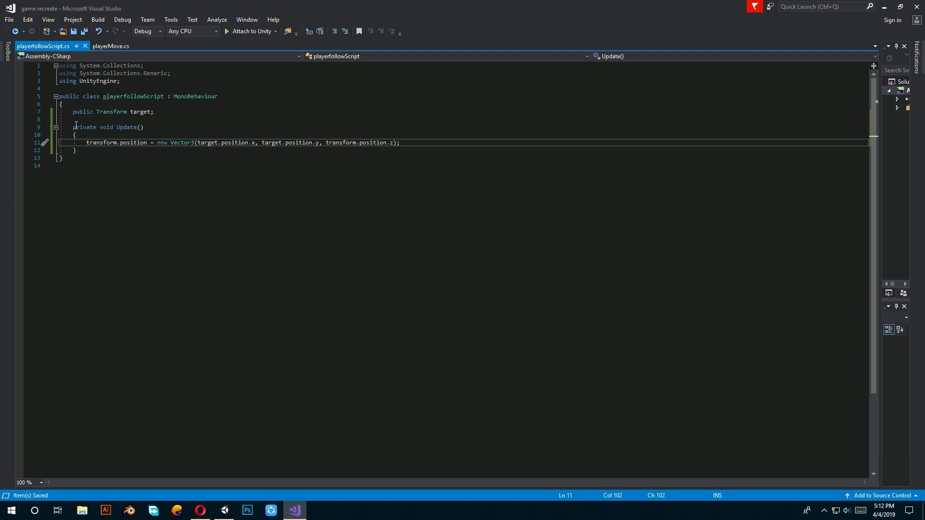
{"action": "mouse_move", "coordinate": [251, 149]}
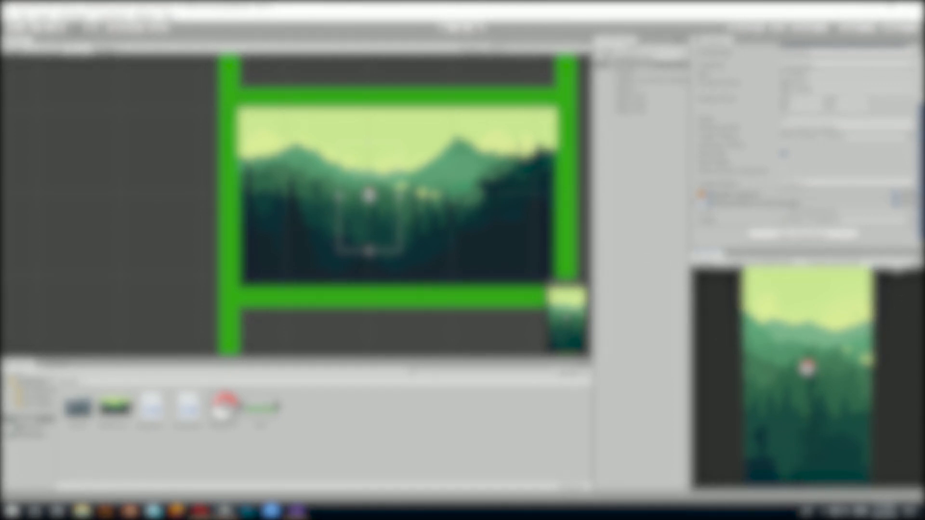
Open the Window menu listing the editor windows.
{"action": "left_click", "coordinate": [139, 16]}
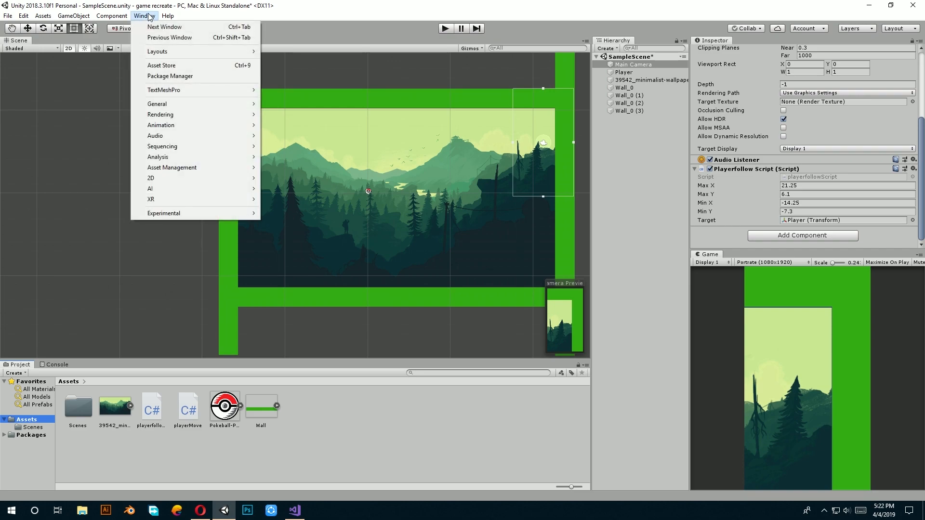
Search the Package Manager for Cinemachine, install it, and close the package list.
{"action": "left_click", "coordinate": [169, 76]}
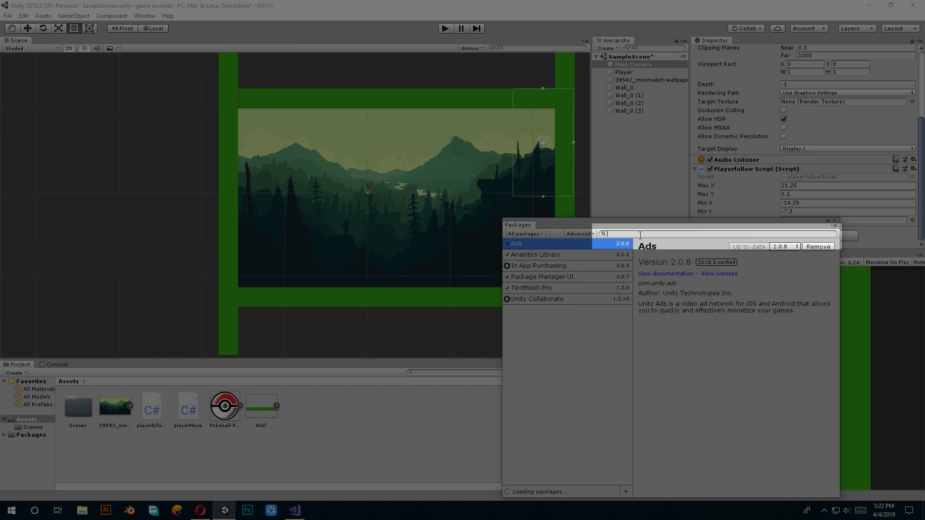
{"action": "type", "text": "c"}
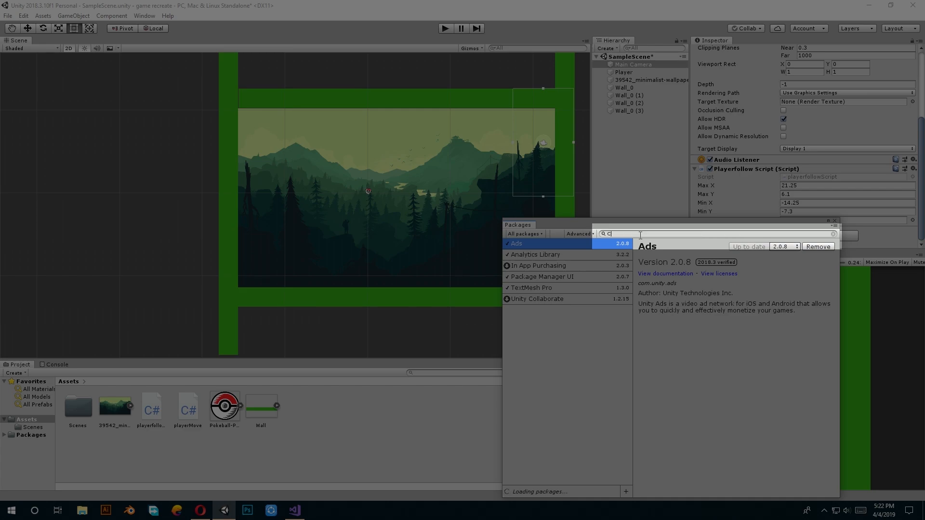
{"action": "type", "text": "hi"}
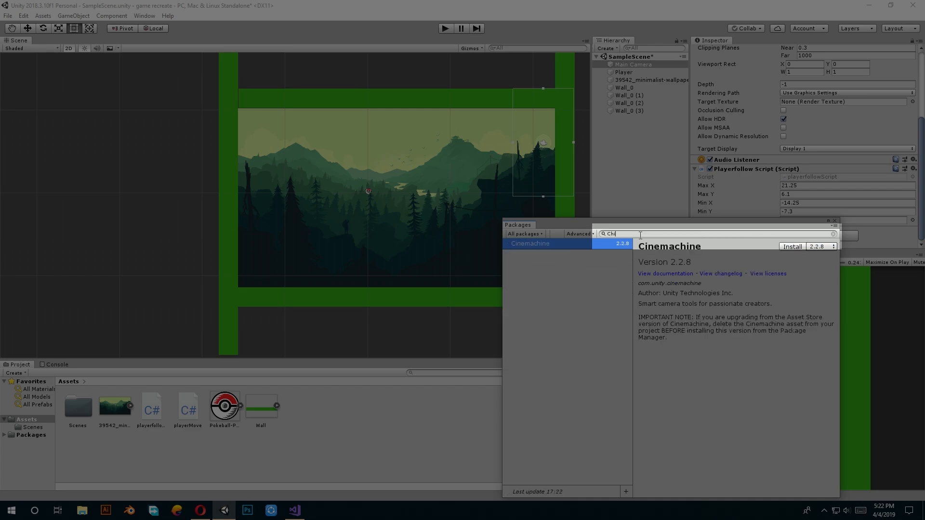
{"action": "left_click", "coordinate": [792, 246]}
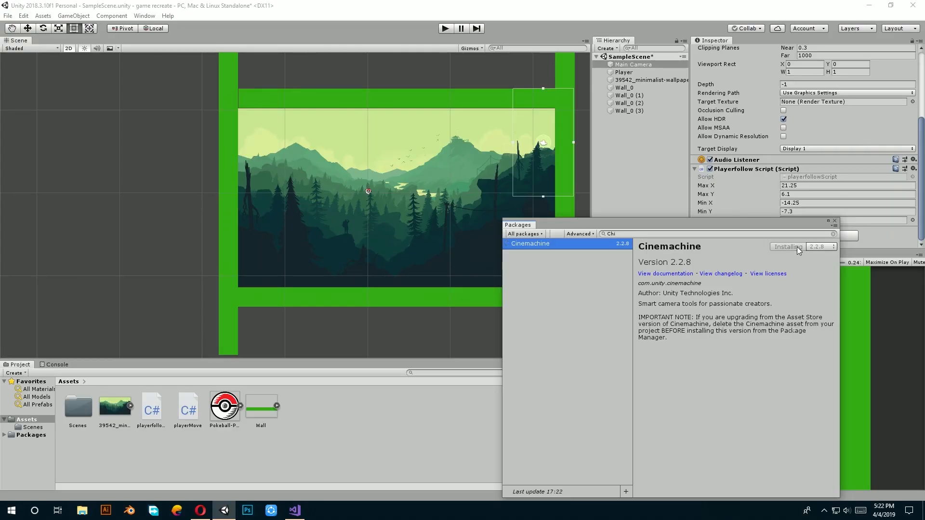
{"action": "left_click", "coordinate": [788, 247]}
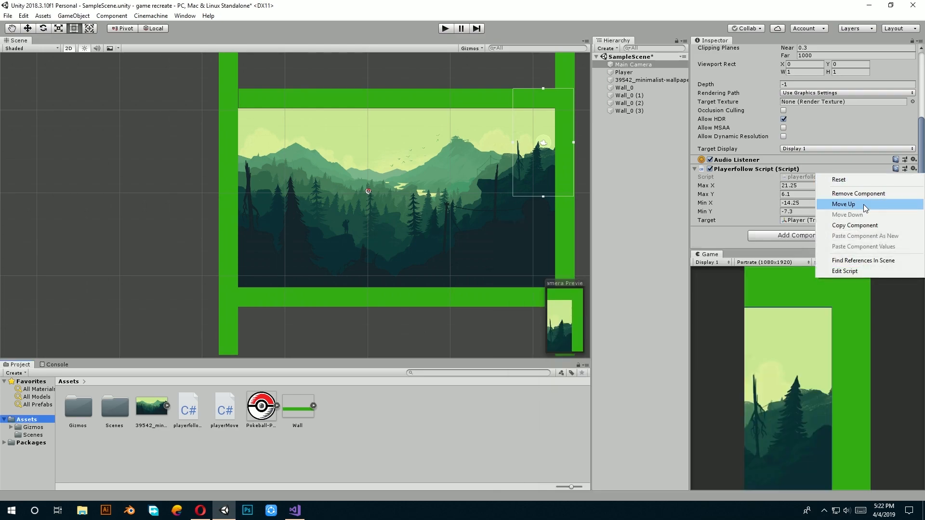
Remove the follow script from Main Camera and create a Cinemachine 2D virtual camera.
{"action": "left_click", "coordinate": [858, 193]}
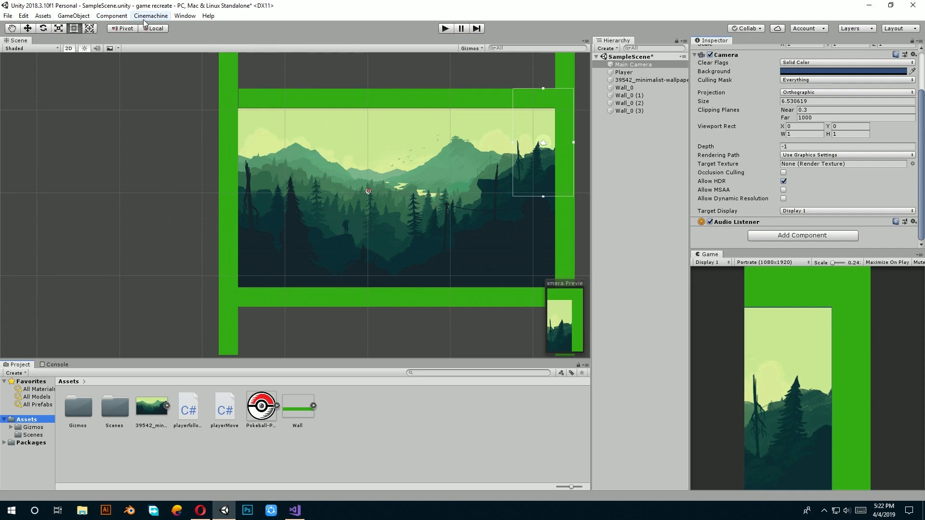
{"action": "left_click", "coordinate": [151, 16]}
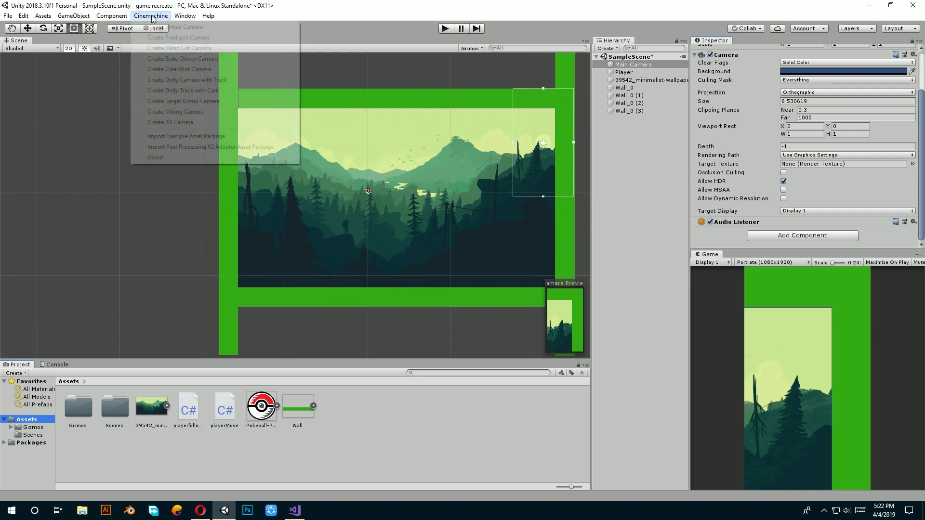
{"action": "mouse_move", "coordinate": [170, 122]}
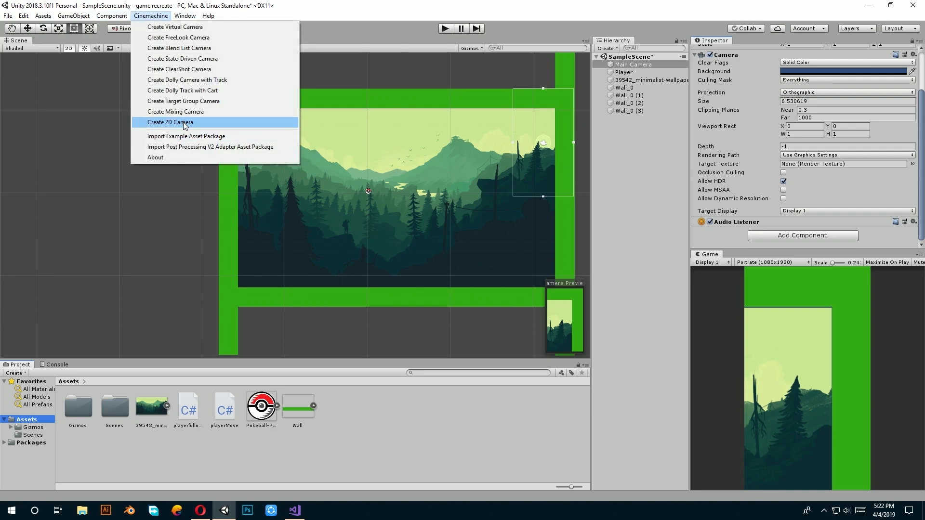
{"action": "left_click", "coordinate": [169, 122]}
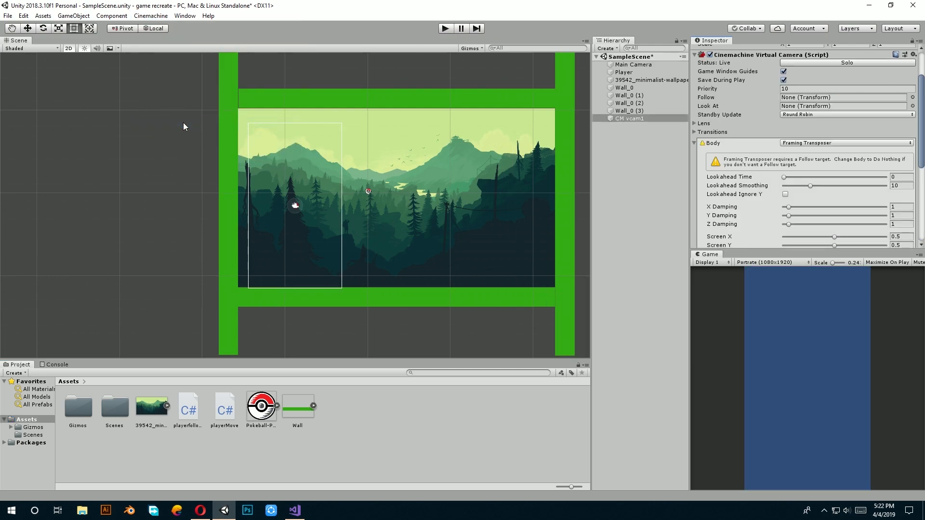
{"action": "mouse_move", "coordinate": [768, 183]}
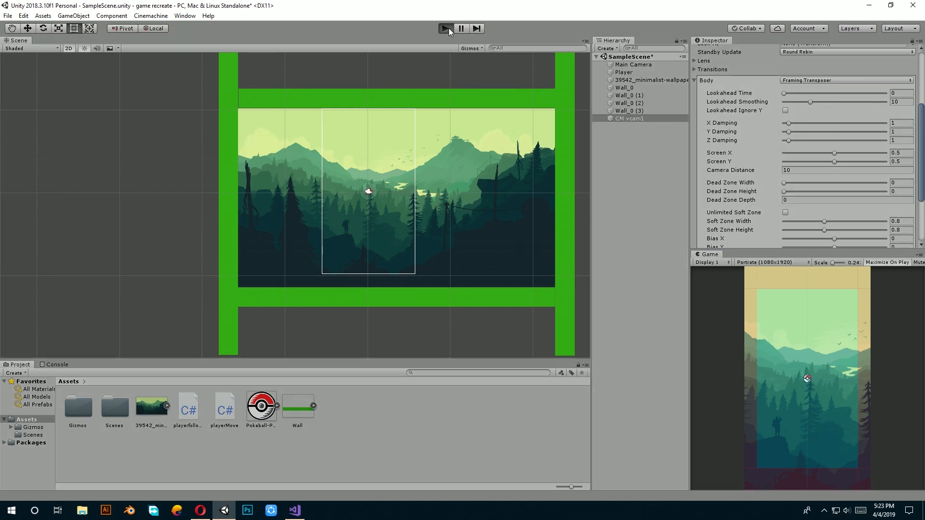
{"action": "left_click", "coordinate": [445, 28]}
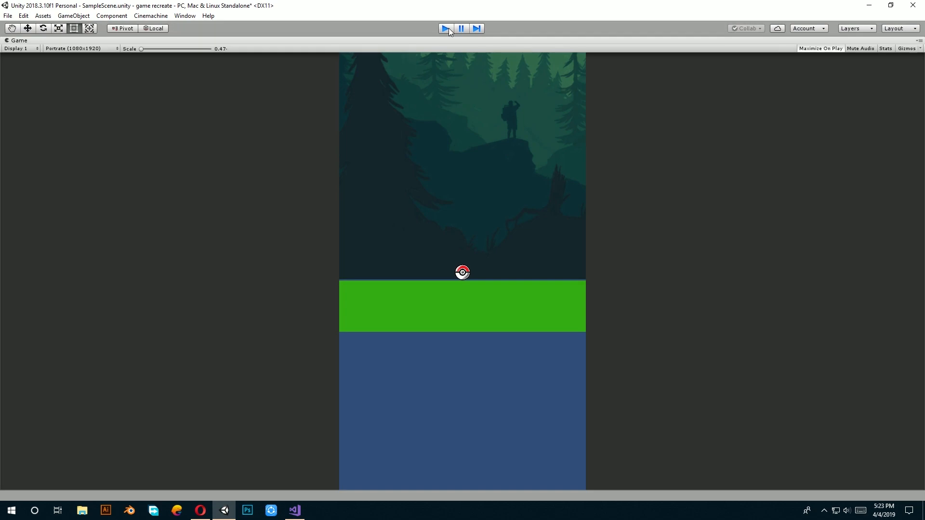
{"action": "left_click", "coordinate": [446, 28]}
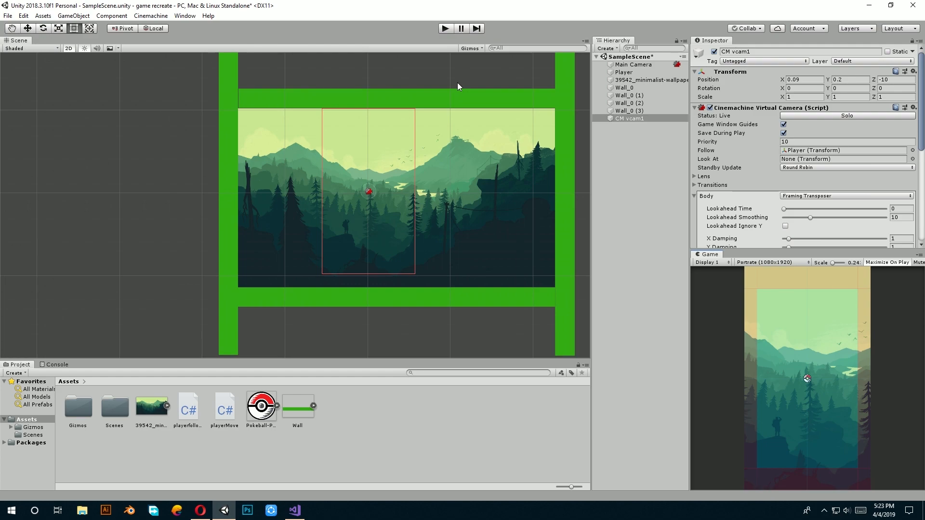
{"action": "scroll", "scroll_direction": "down", "scroll_amount": 3}
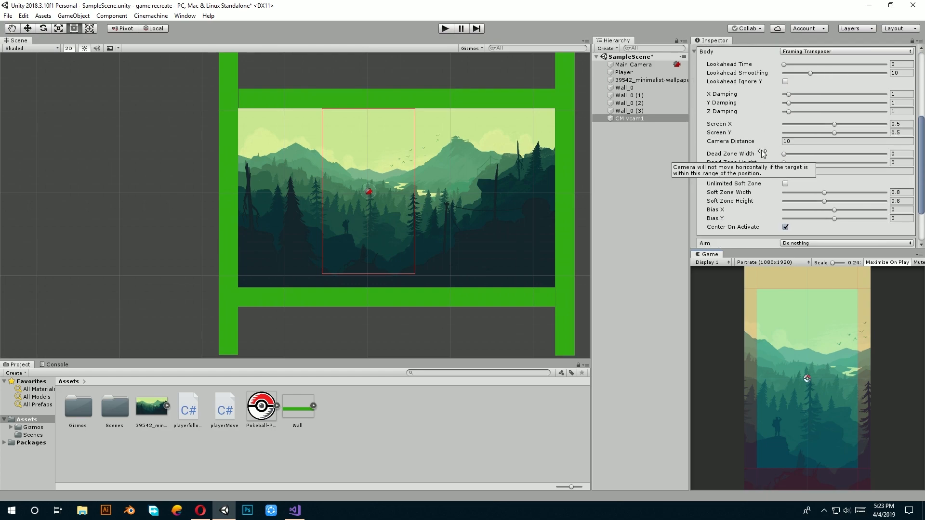
{"action": "scroll", "scroll_direction": "down", "scroll_amount": 3}
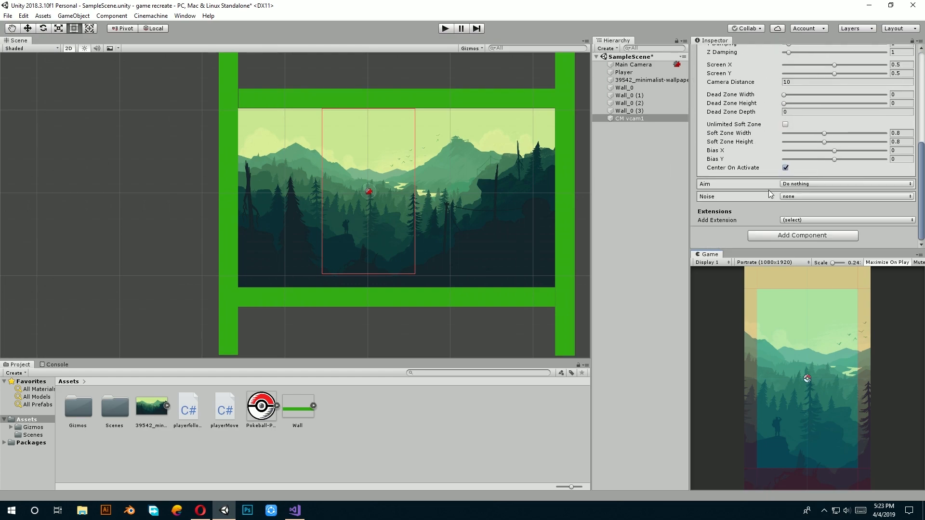